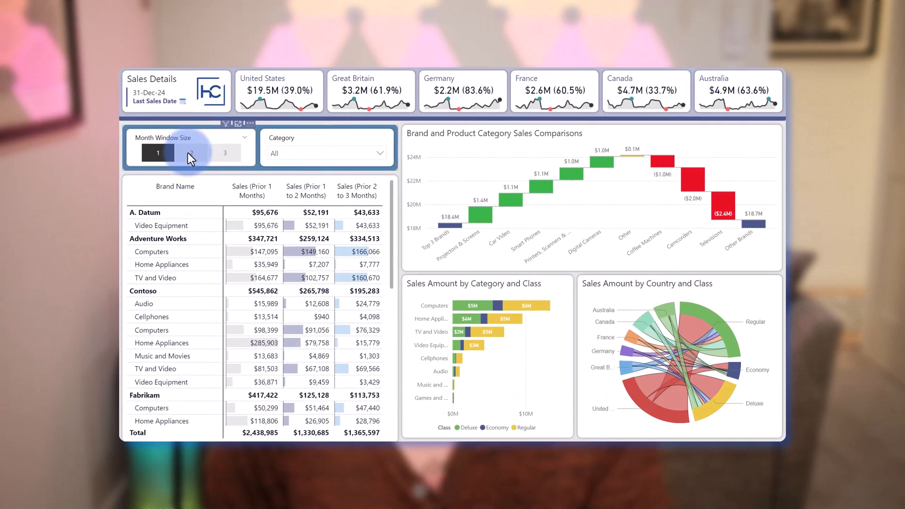
Pick 2 in the Month Window Size slicer so columns read Prior 2, 2 to 4, 4 to 6 Months
left_click(192, 154)
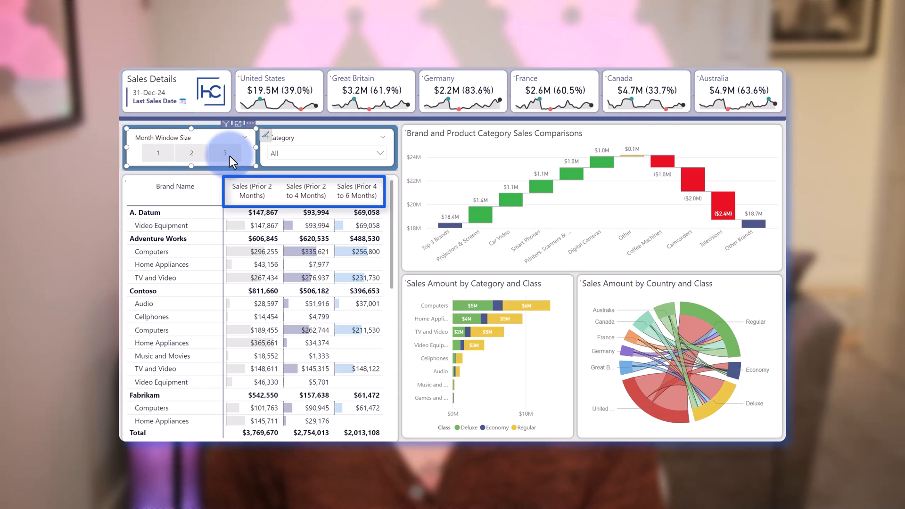
left_click(224, 153)
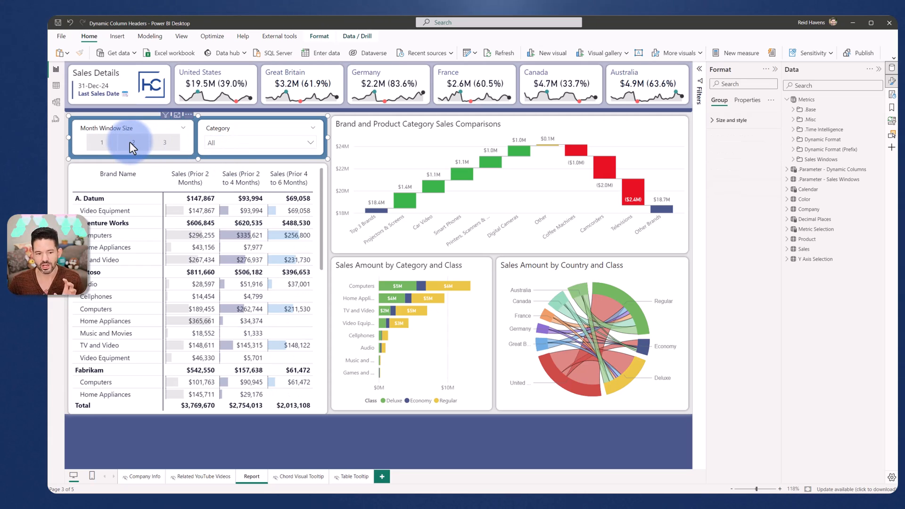
Pick 2 then 3 in the slicer so columns read Prior 3, 3 to 6, 6 to 9 Months
left_click(133, 143)
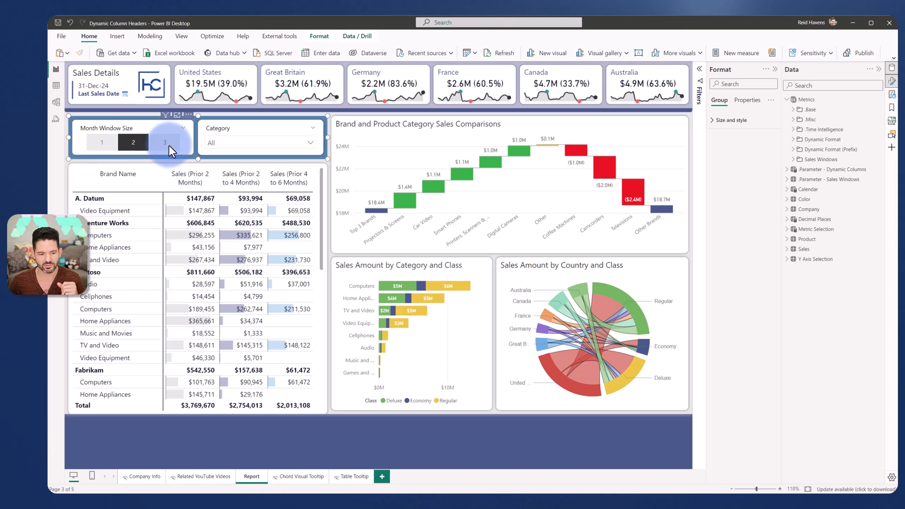
left_click(164, 143)
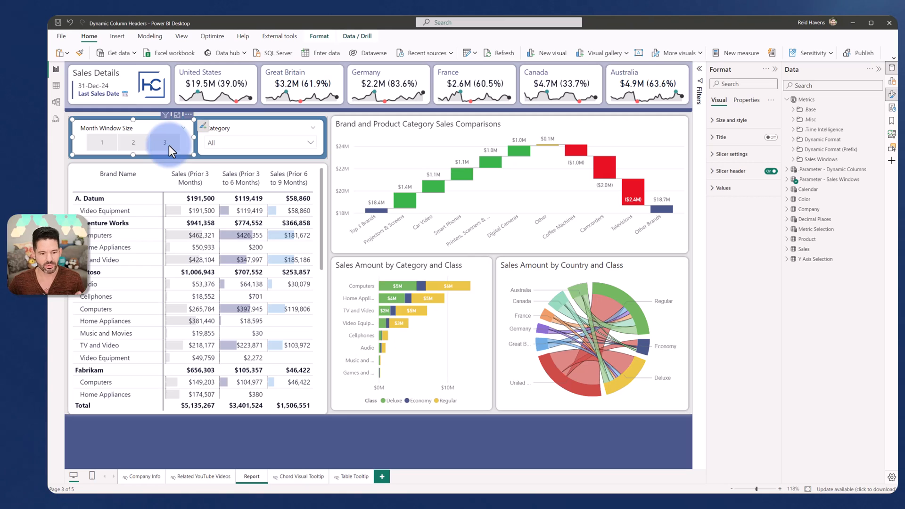
left_click(164, 142)
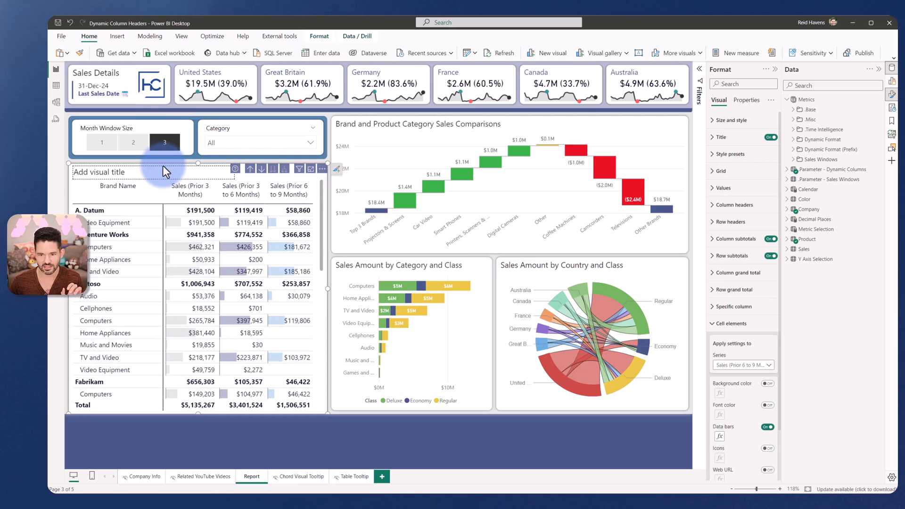
mouse_move(644, 173)
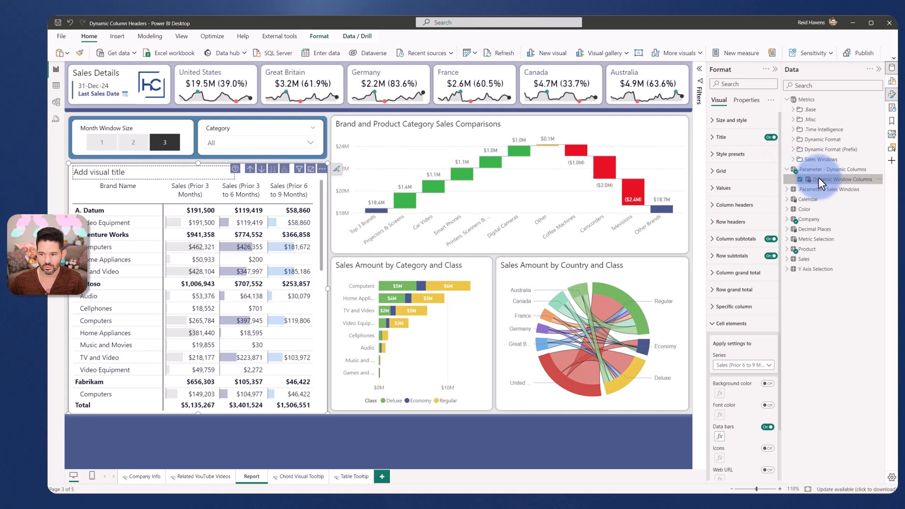
Show the Dynamic Window Columns field parameter's DAX formula from the Data pane
left_click(841, 179)
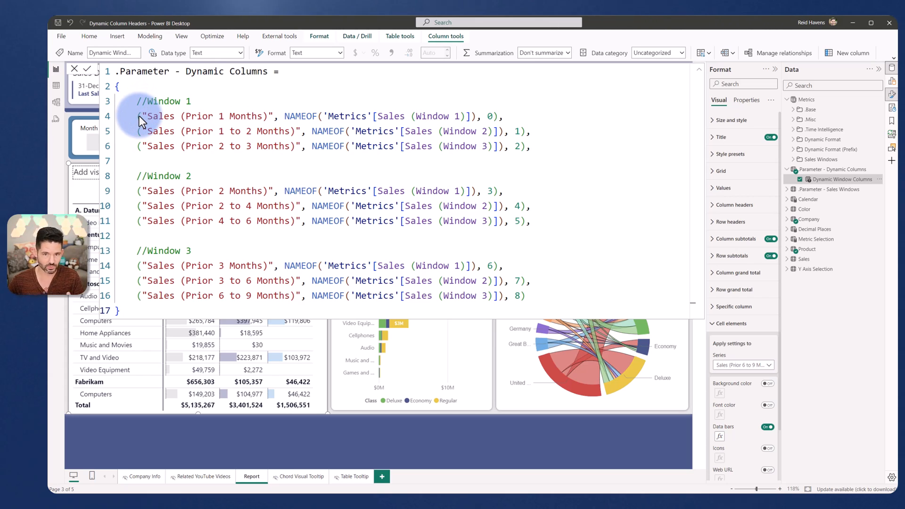
mouse_move(392, 120)
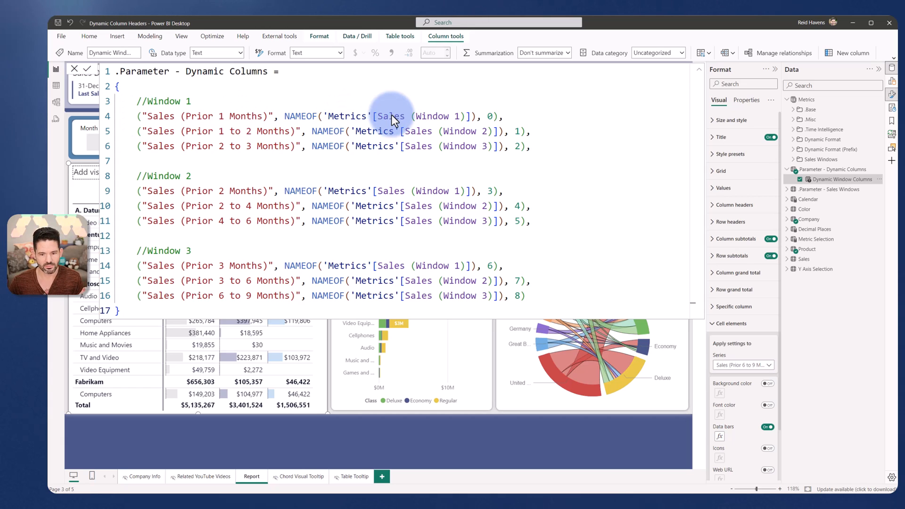
mouse_move(410, 132)
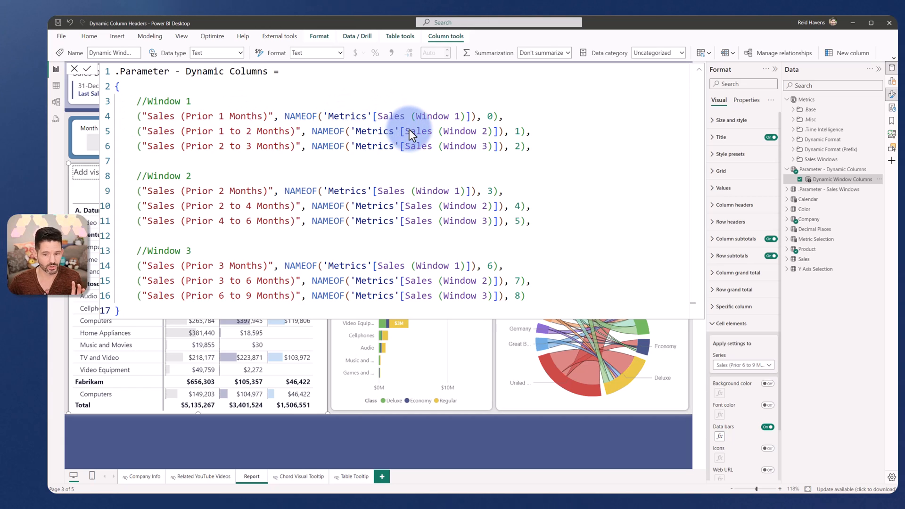
mouse_move(413, 147)
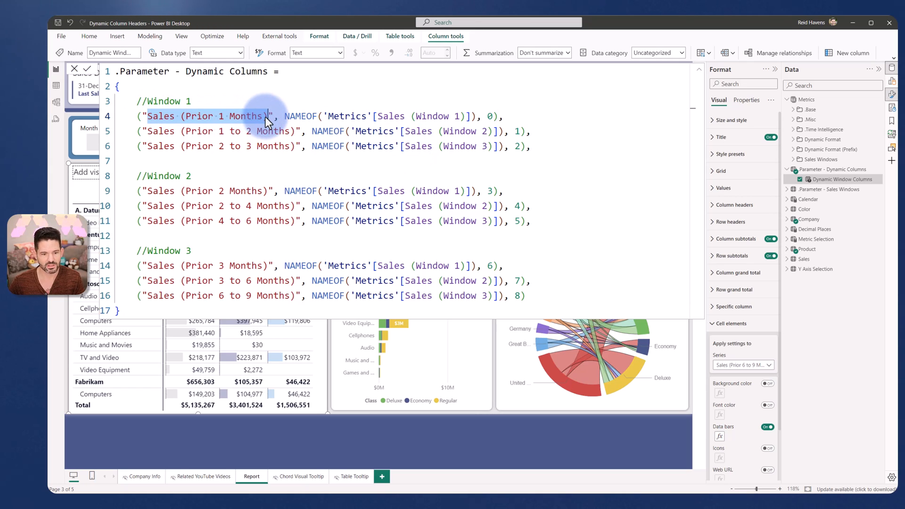
mouse_move(225, 137)
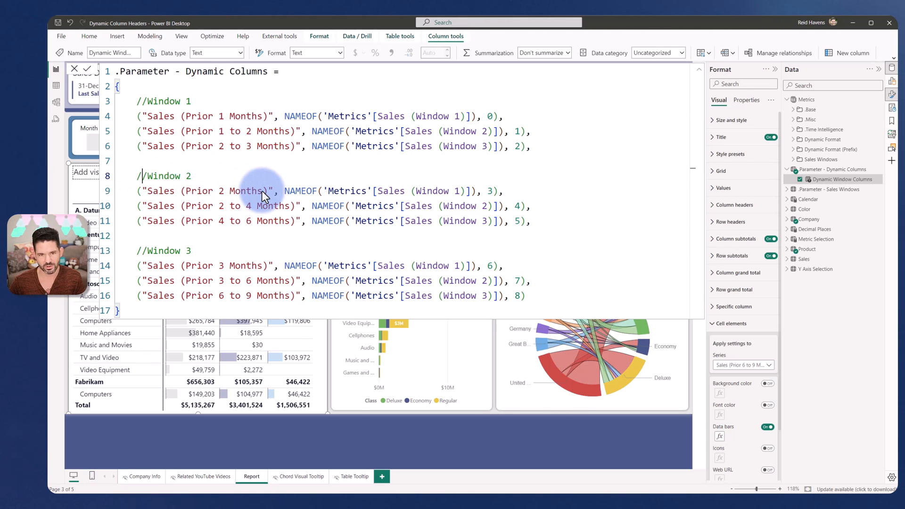
mouse_move(150, 266)
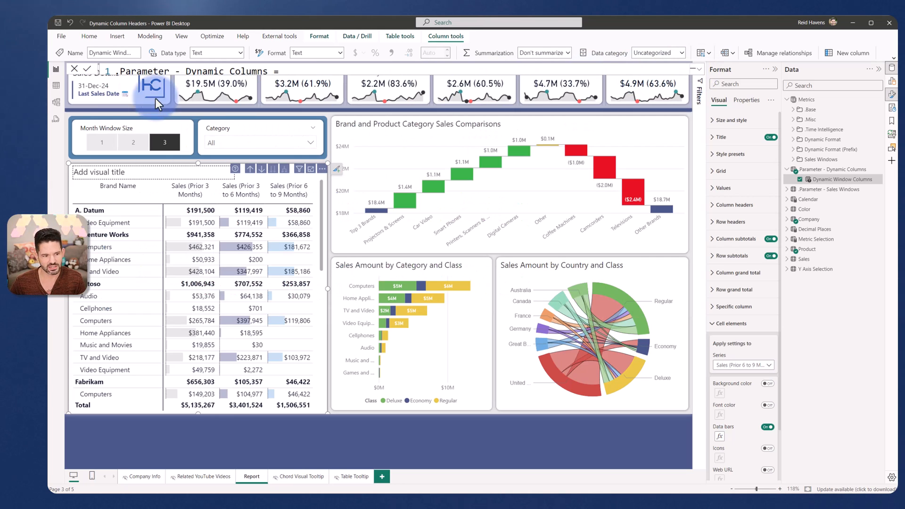
Select Parameter - Sales Windows in Model view and show its rows with the Window Key column
left_click(56, 101)
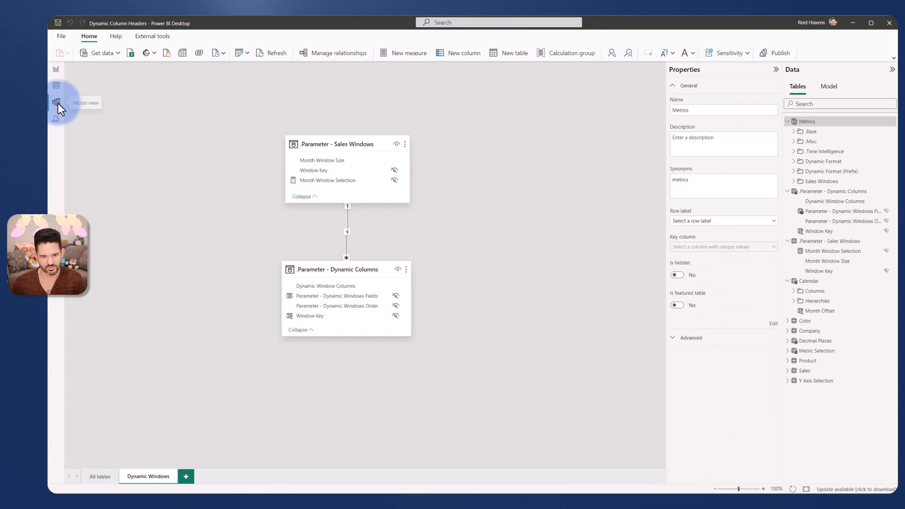
left_click(334, 143)
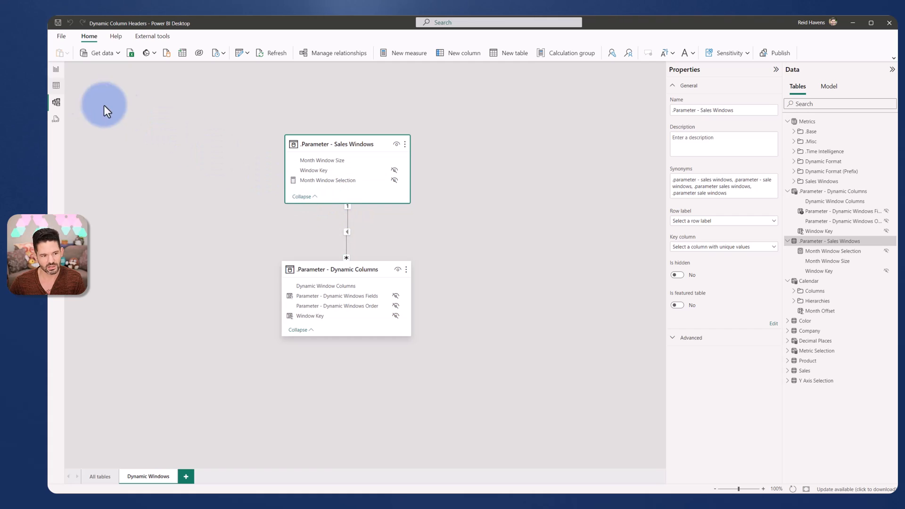
left_click(55, 85)
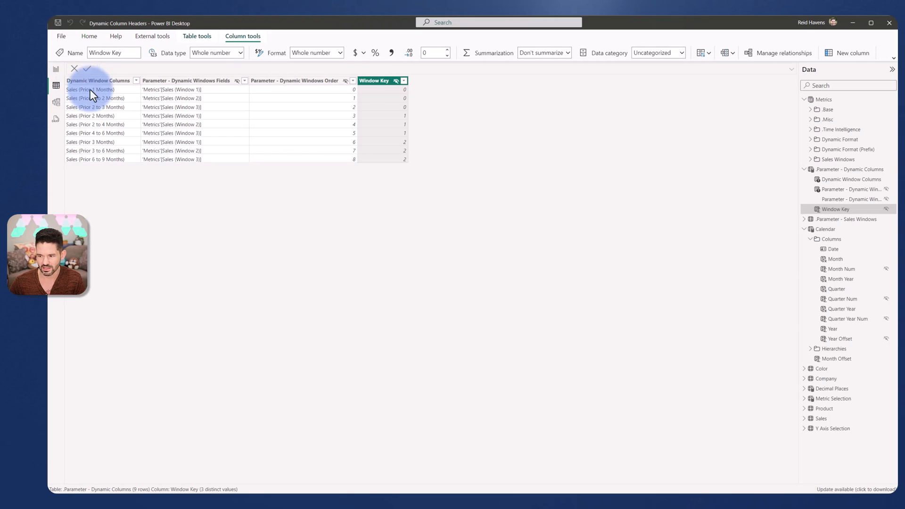
Review the Dynamic Columns rows, then show Sales Windows rows mapping sizes 1-3 to keys 0-2
left_click(849, 168)
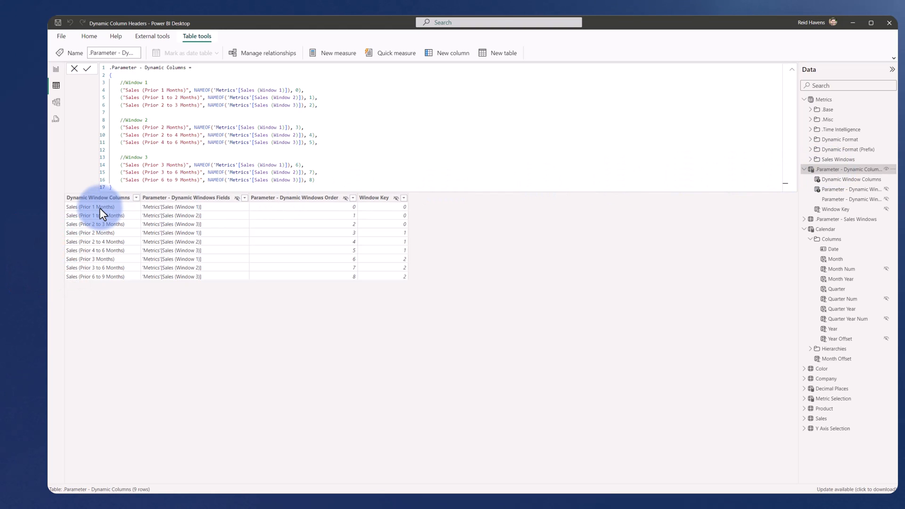
mouse_move(112, 215)
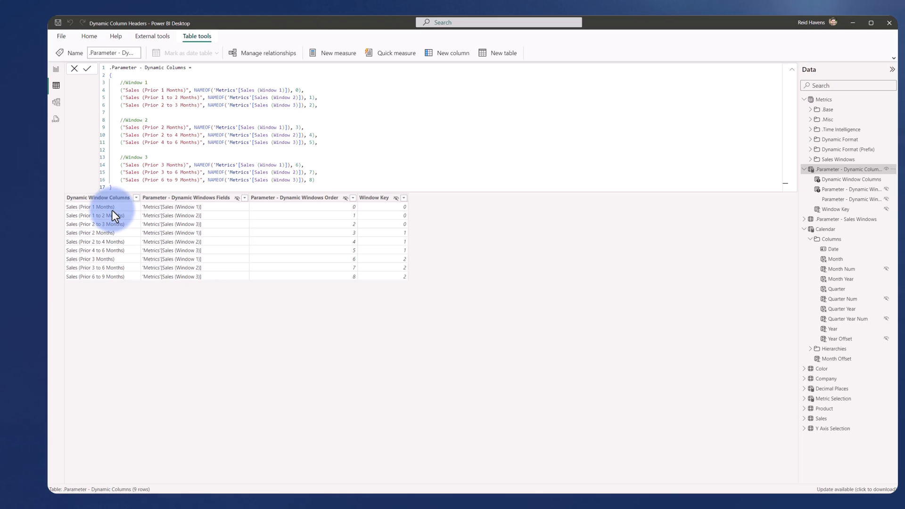
mouse_move(103, 248)
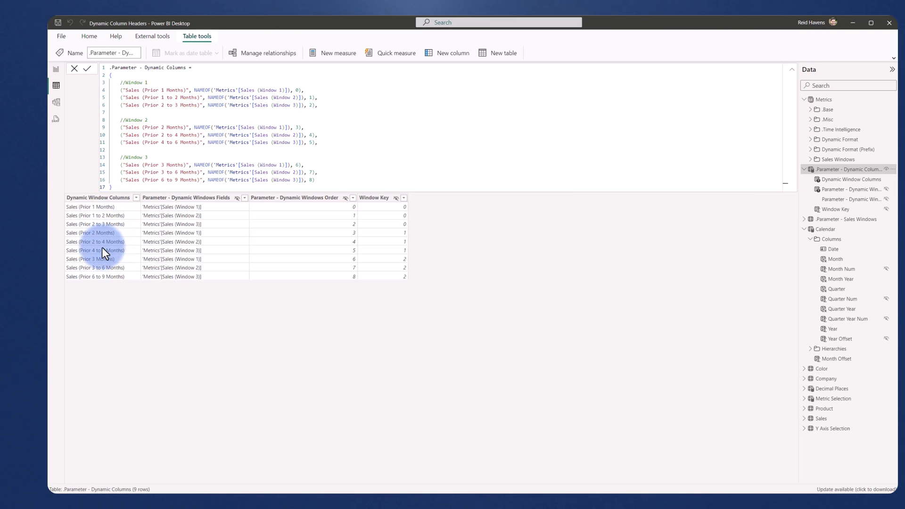
mouse_move(106, 282)
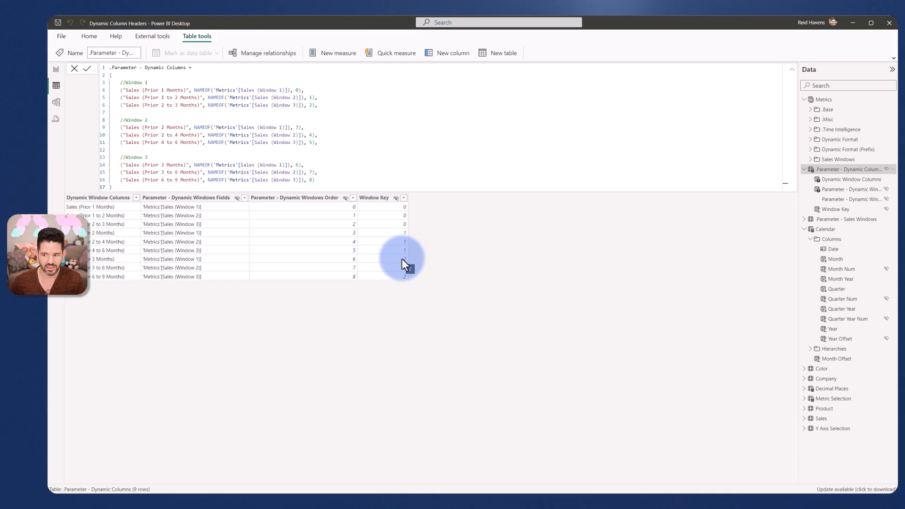
left_click(846, 219)
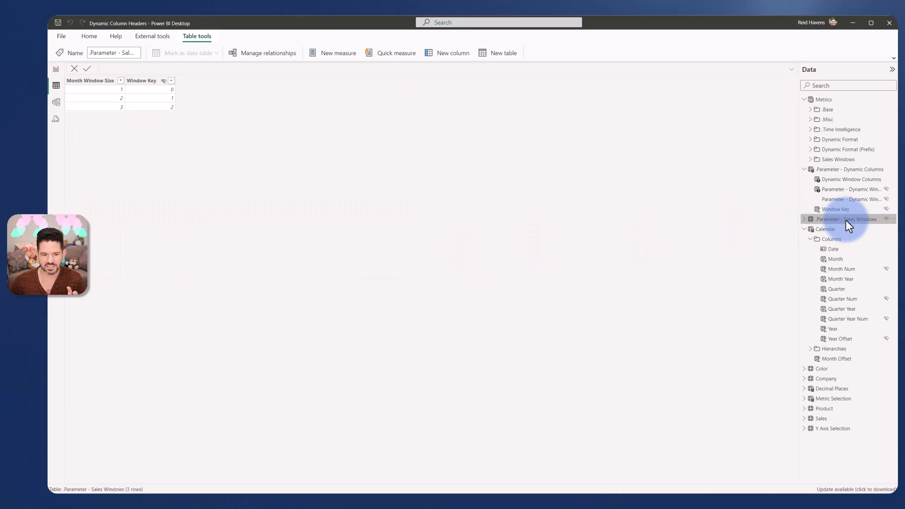
Expand the Sales Windows fields and return to the model diagram linked by Window Key
left_click(89, 80)
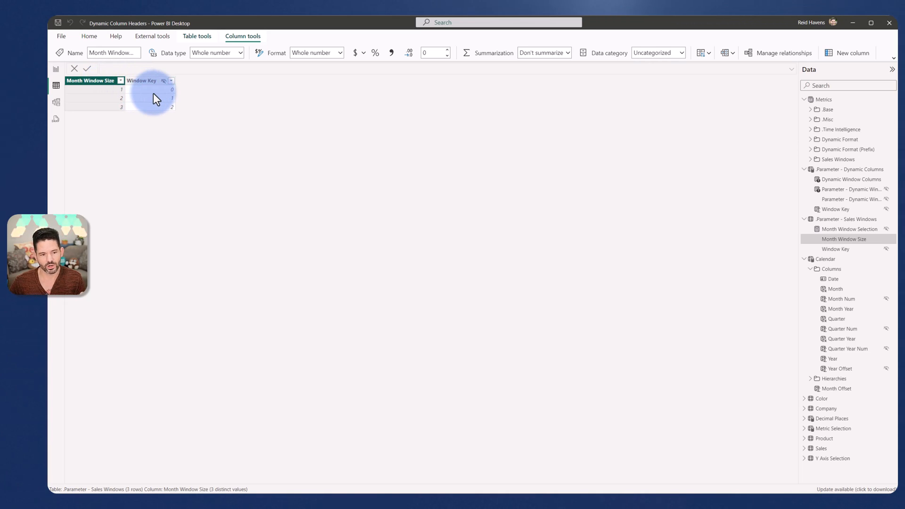
left_click(55, 102)
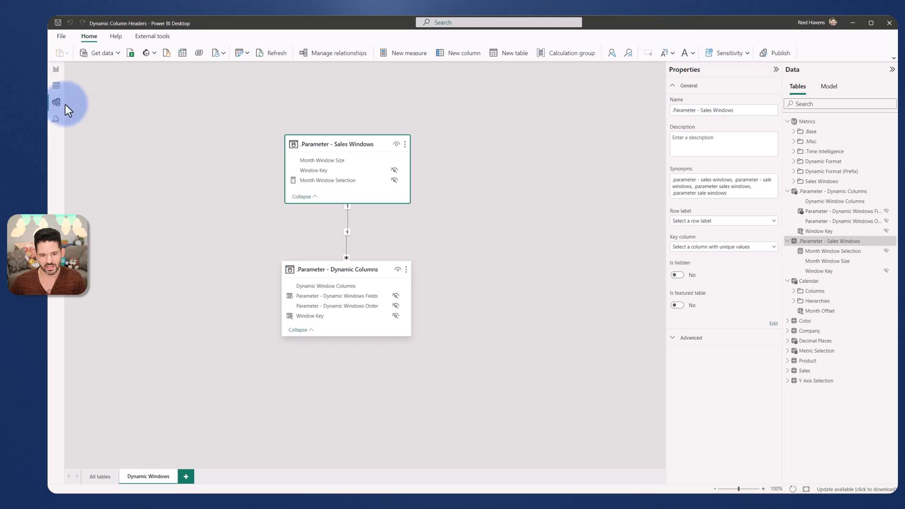
left_click(347, 232)
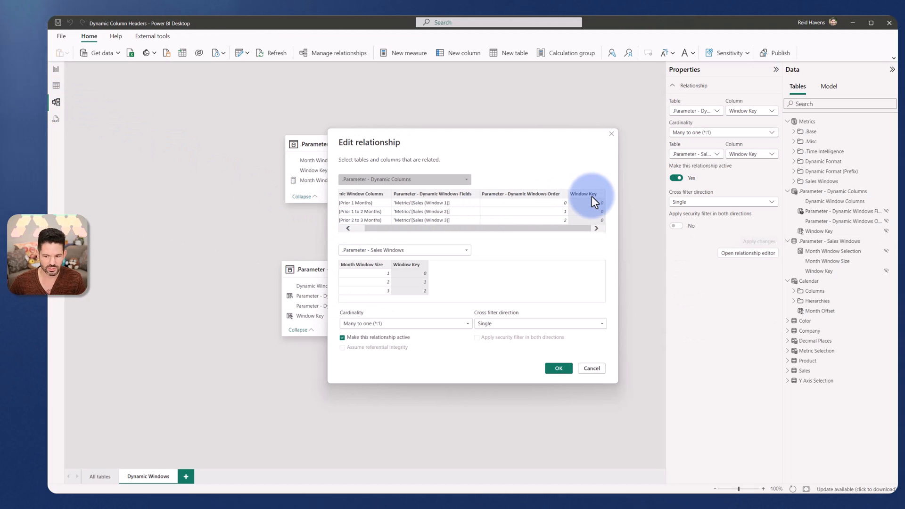
mouse_move(430, 272)
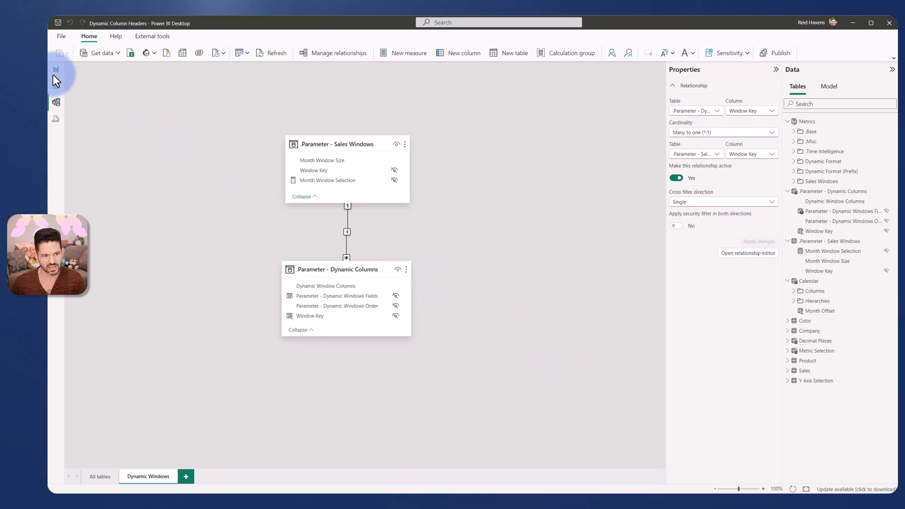
left_click(55, 69)
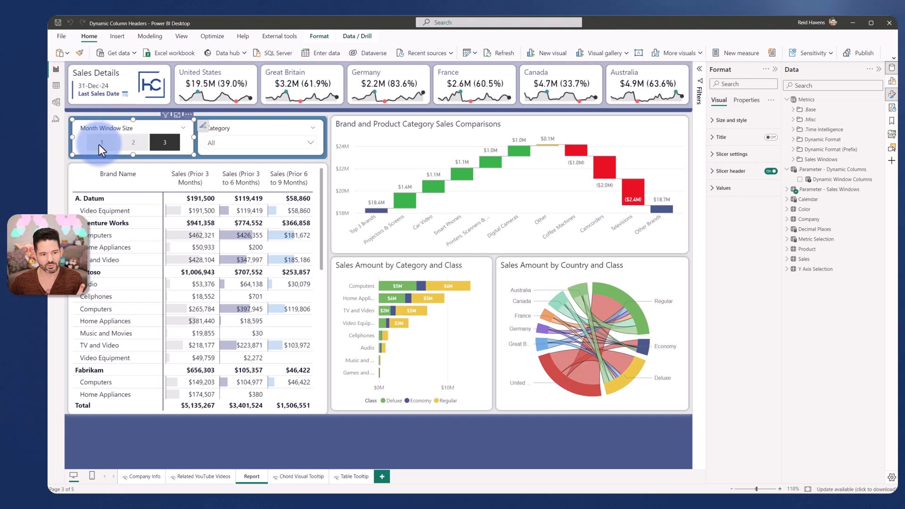
Preview the matrix at month window size 1, then set the slicer back to 3
left_click(102, 142)
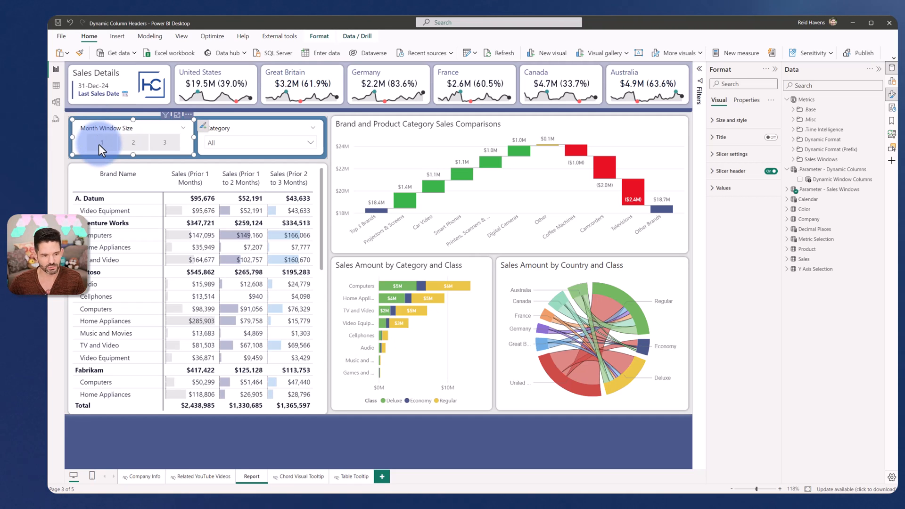
left_click(101, 142)
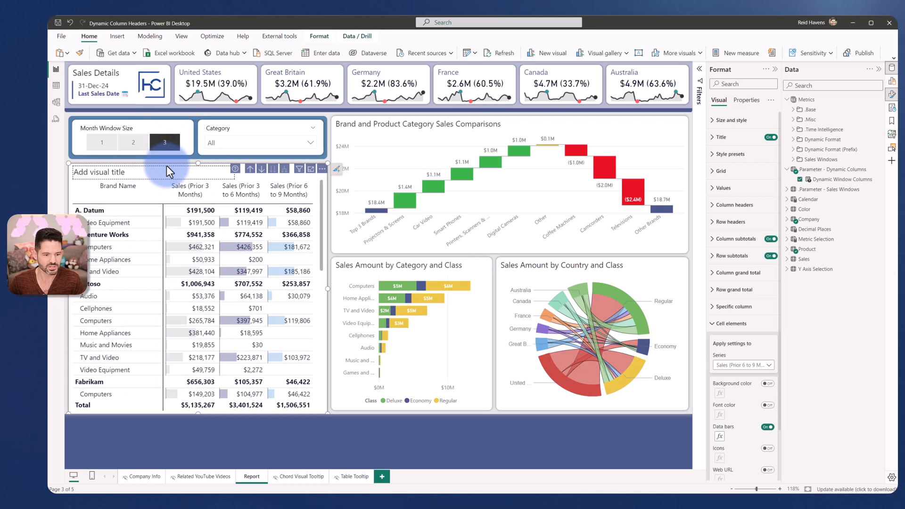
Show the cell-element Series list and expand the Sales Windows folder of three window measures
scroll("down", 3)
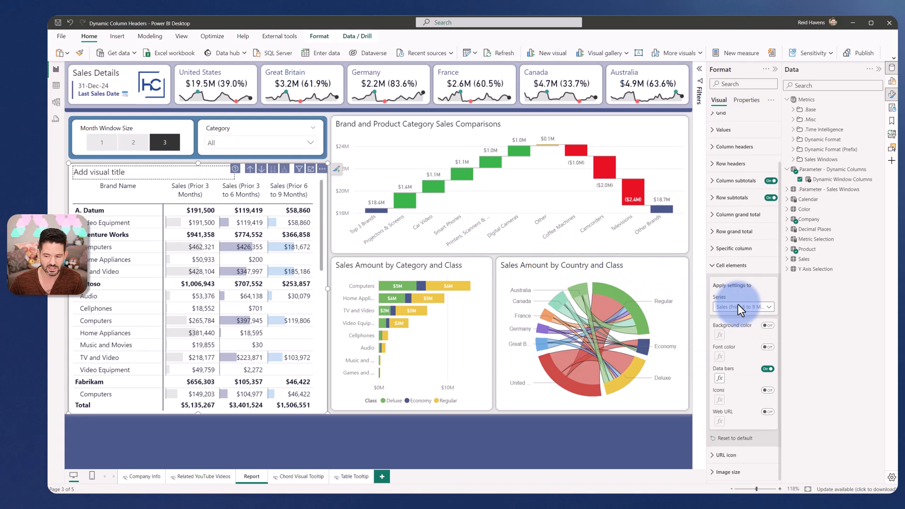
left_click(744, 306)
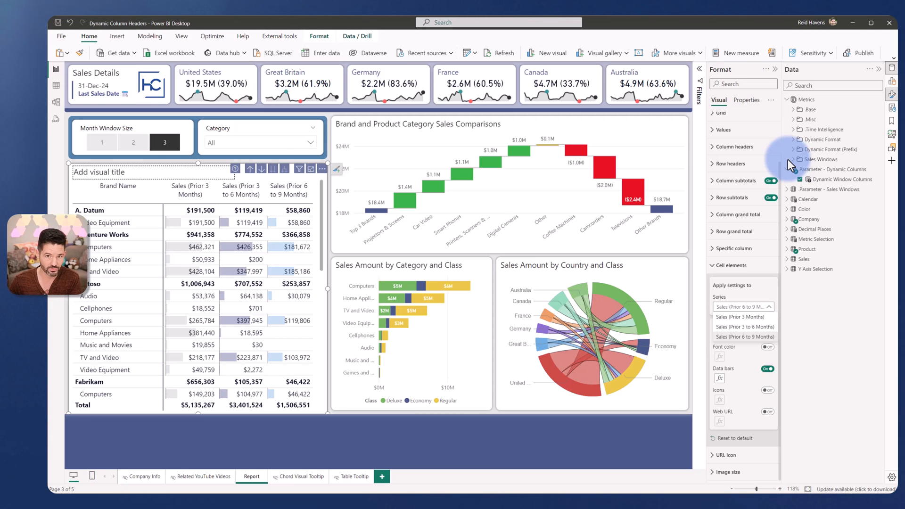
left_click(787, 160)
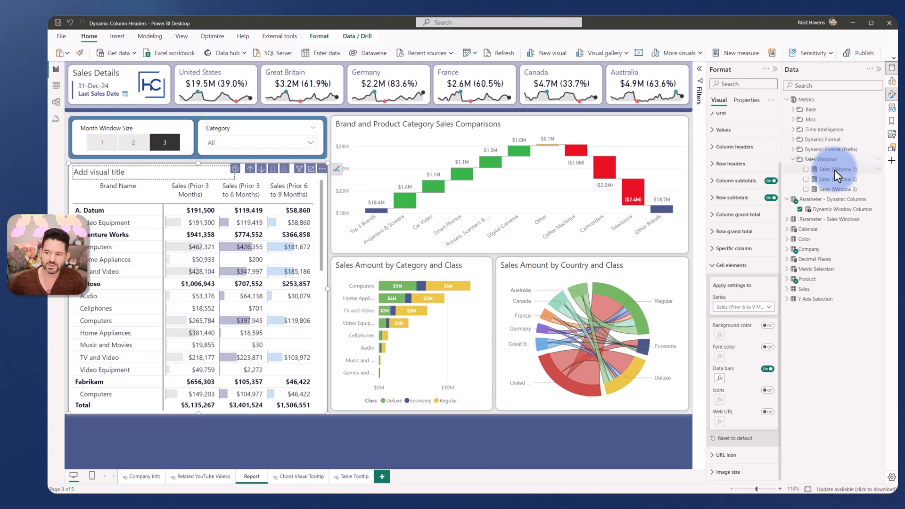
Show the Sales (Window 1) DAX with end month offset 0, then Sales (Window 2)
left_click(835, 169)
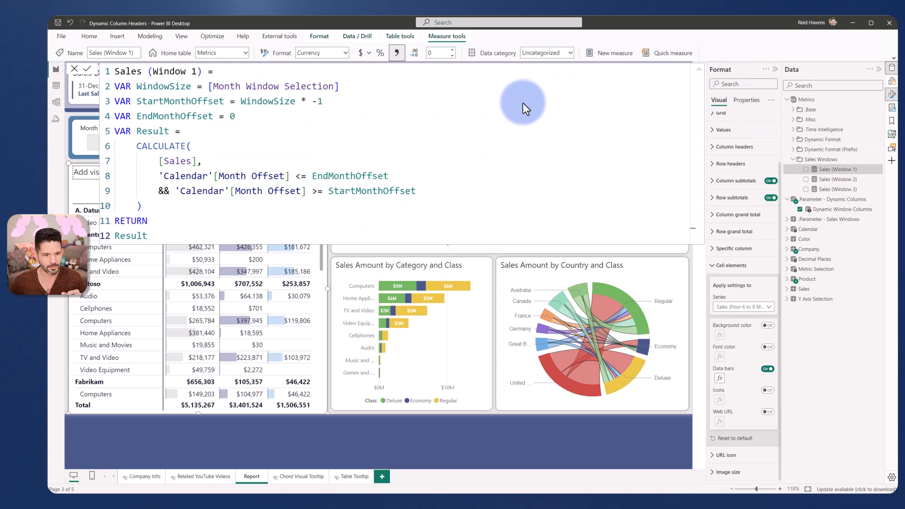
mouse_move(369, 100)
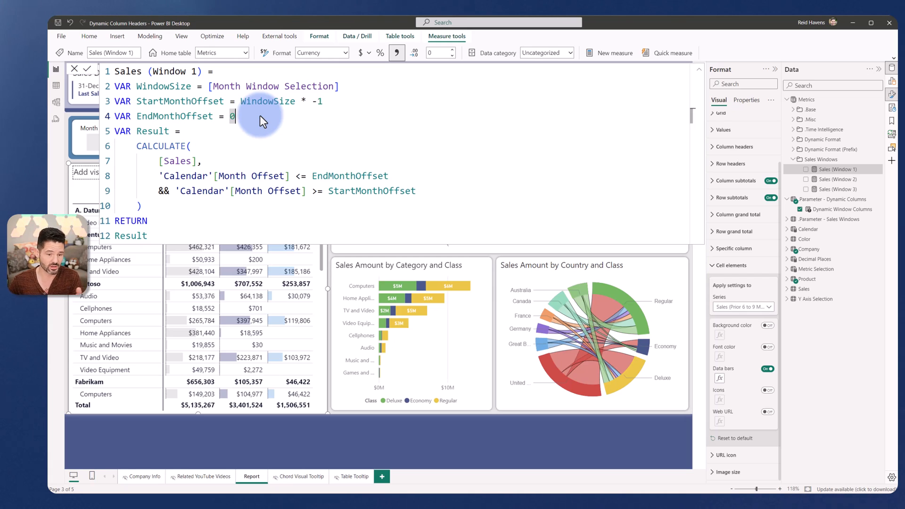
left_click(837, 179)
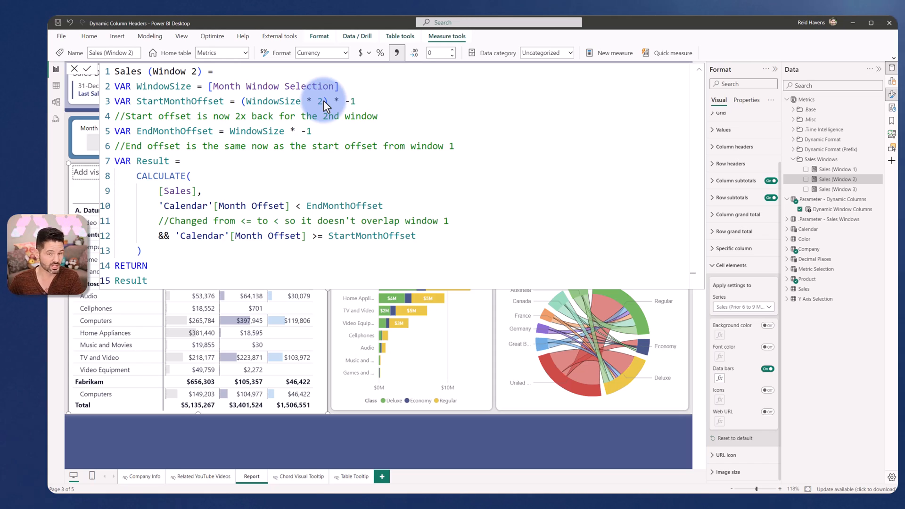
mouse_move(300, 207)
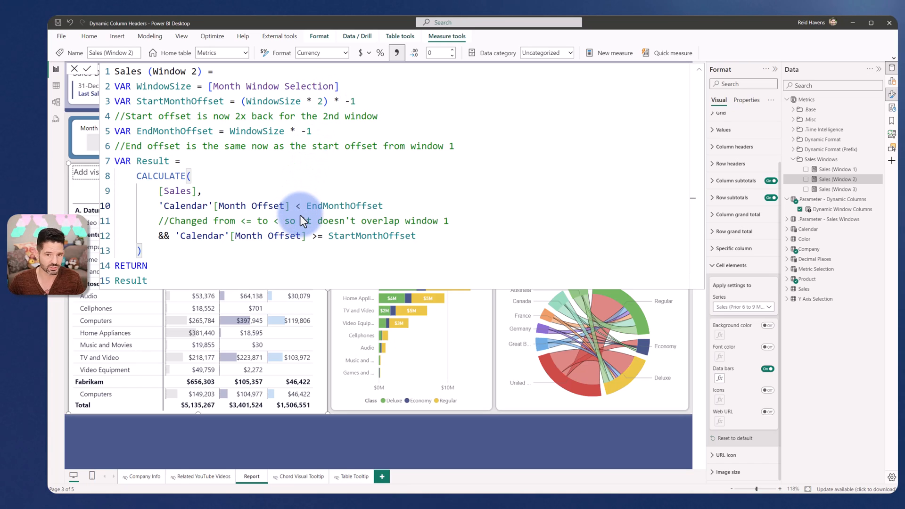
mouse_move(470, 233)
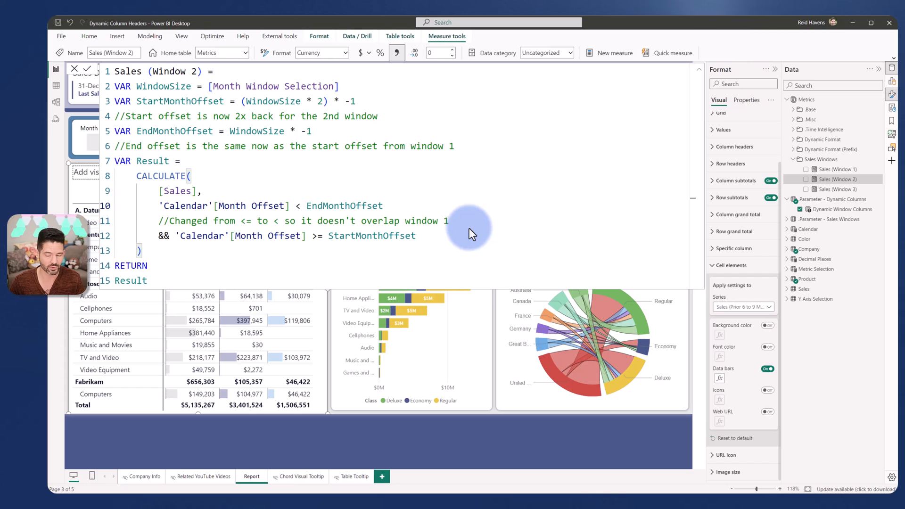
Show the Sales (Window 3) measure's DAX offsetting three and two windows back
left_click(837, 189)
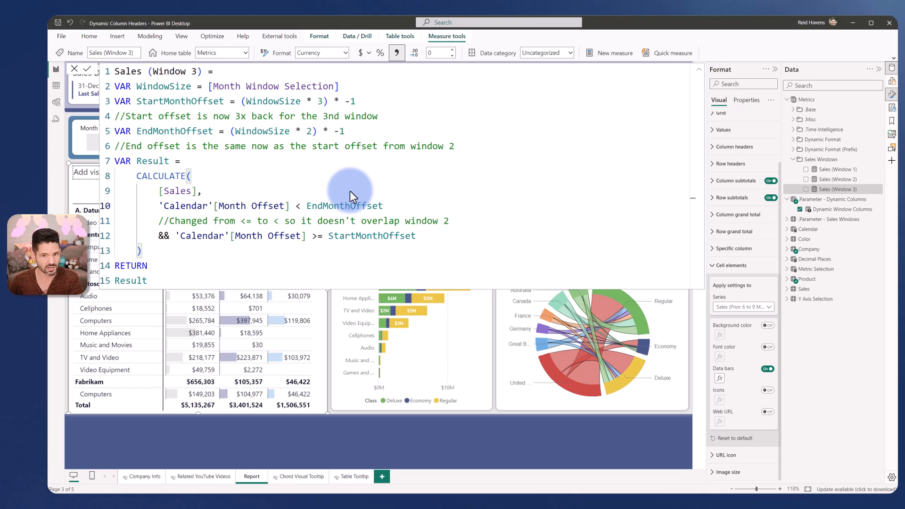
Dismiss the Sales (Window 3) formula bar by selecting the report canvas
left_click(699, 70)
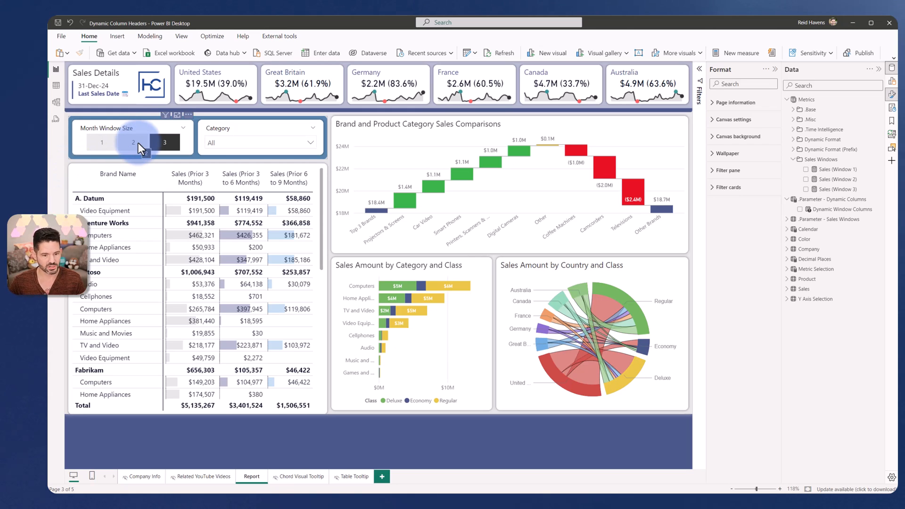
Step the Month Window Size slicer from 2 to 1 and reopen the Dynamic Columns parameter DAX
left_click(133, 142)
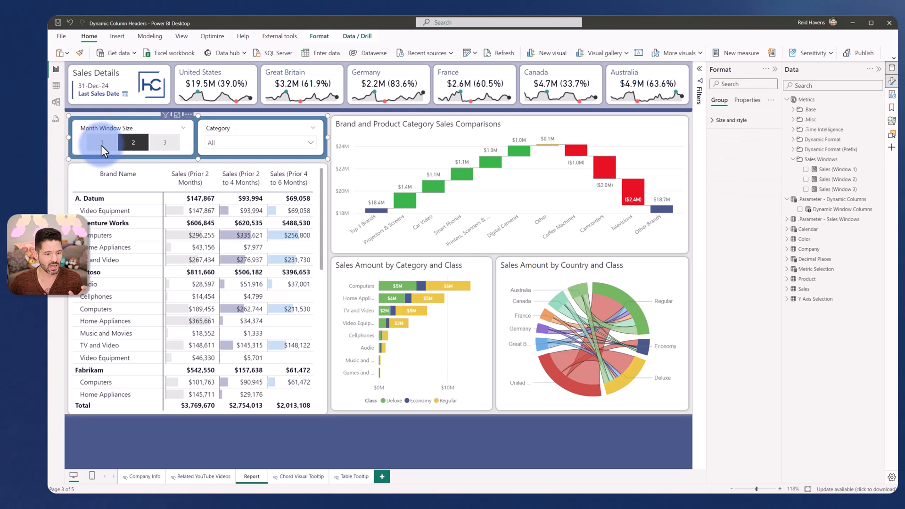
left_click(102, 142)
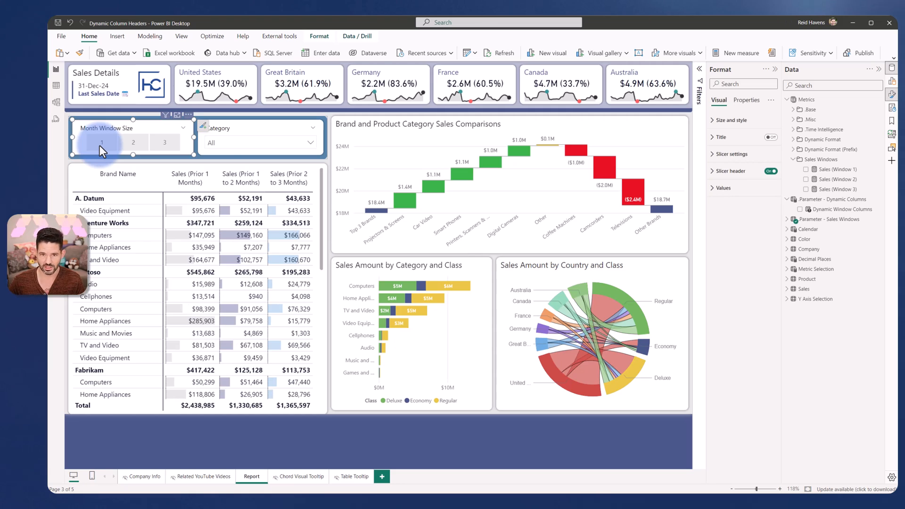
left_click(833, 199)
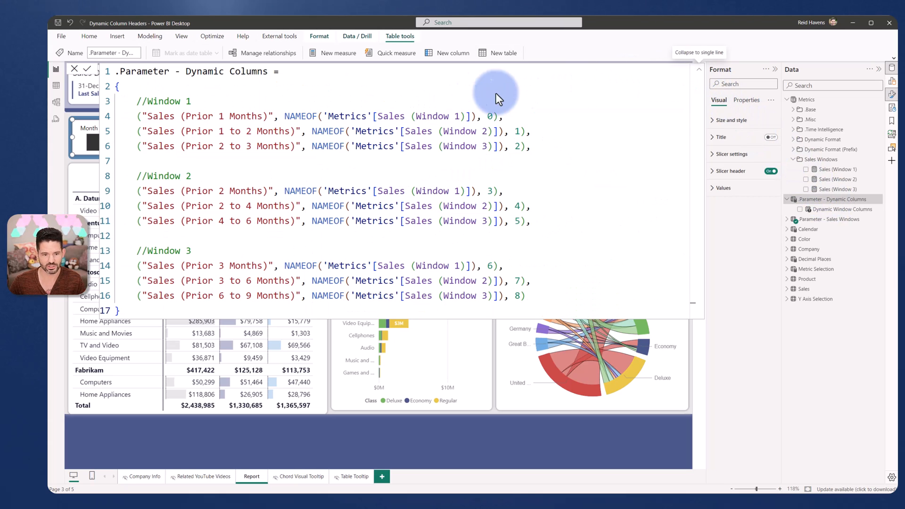
mouse_move(452, 98)
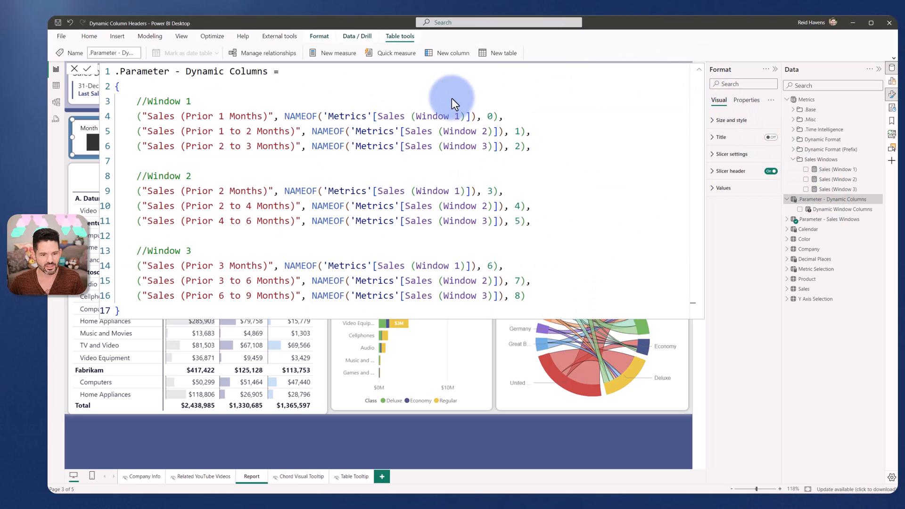
mouse_move(500, 115)
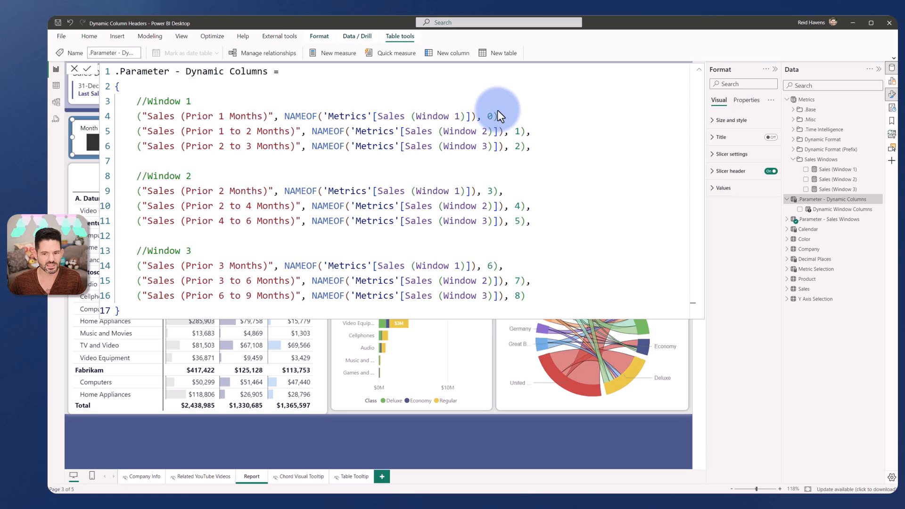
Inspect the Sales Windows Window Key column, then show the Dynamic Columns table's nine data rows
left_click_drag(489, 116, 530, 146)
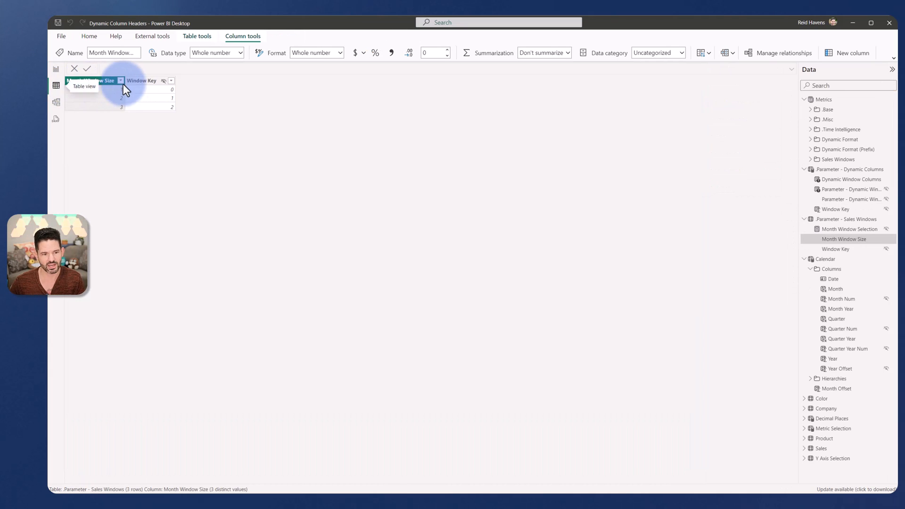
left_click(142, 80)
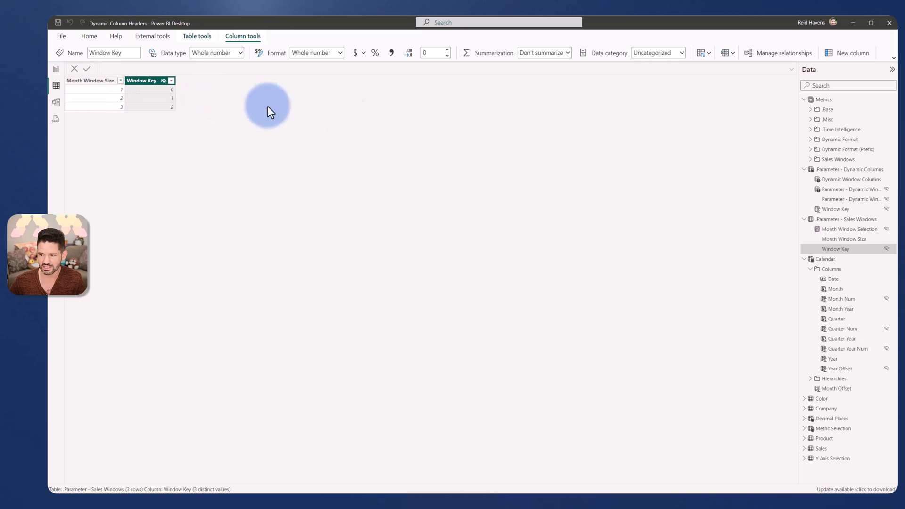
left_click(849, 169)
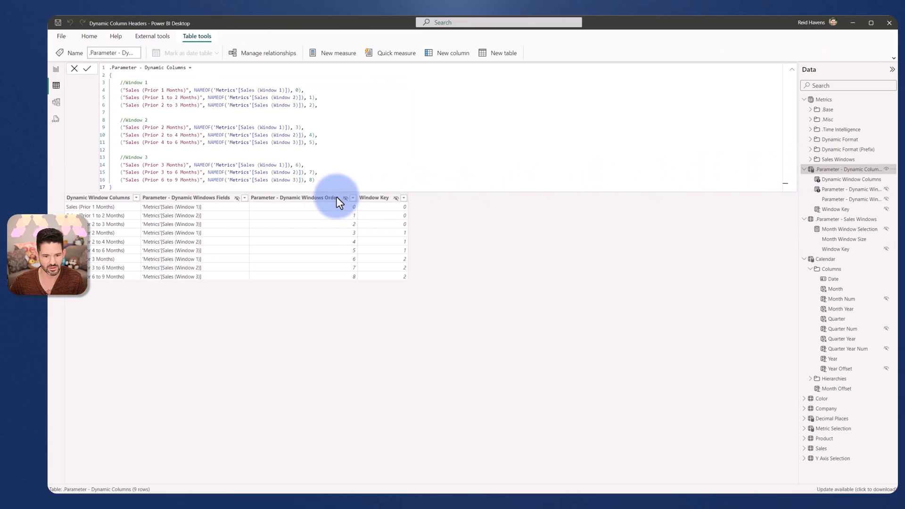
left_click(295, 197)
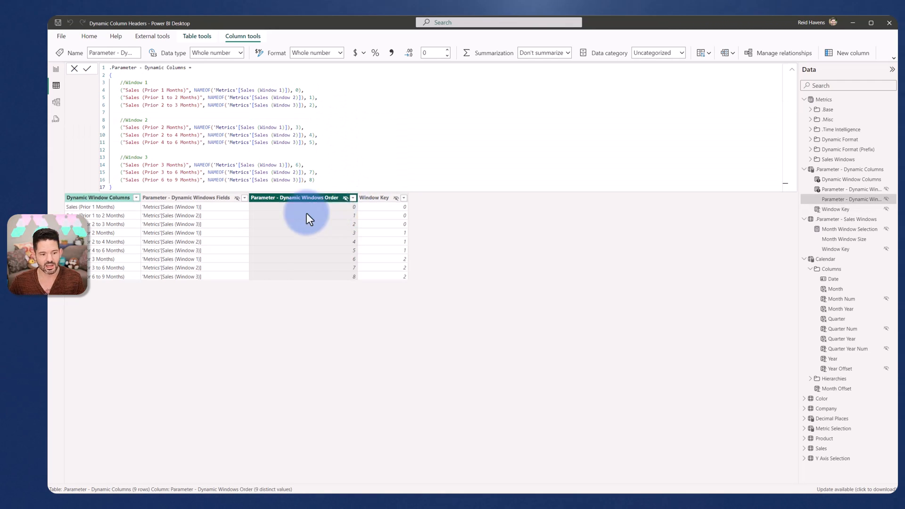
mouse_move(110, 233)
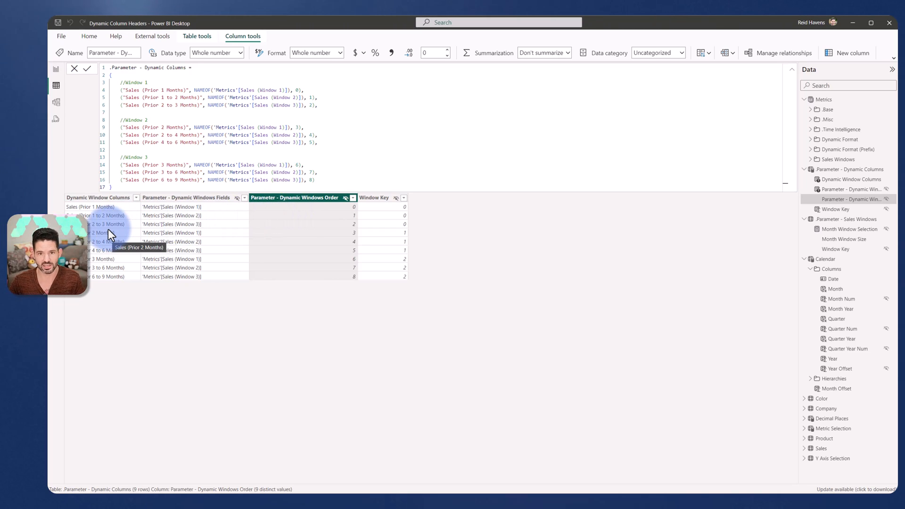
left_click(373, 197)
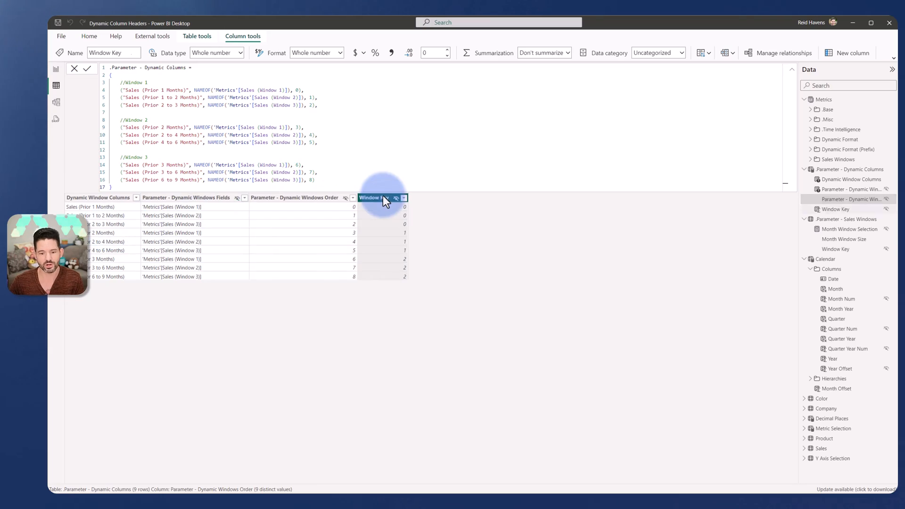